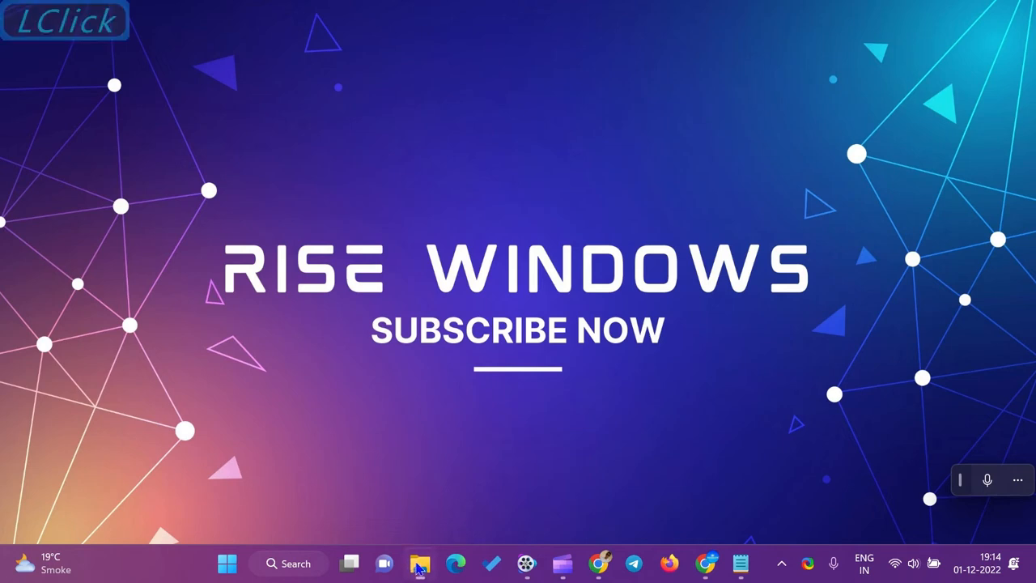
# Launch the dclock-7 installer from Downloads and allow the unverified publisher to run.
pyautogui.click(419, 563)
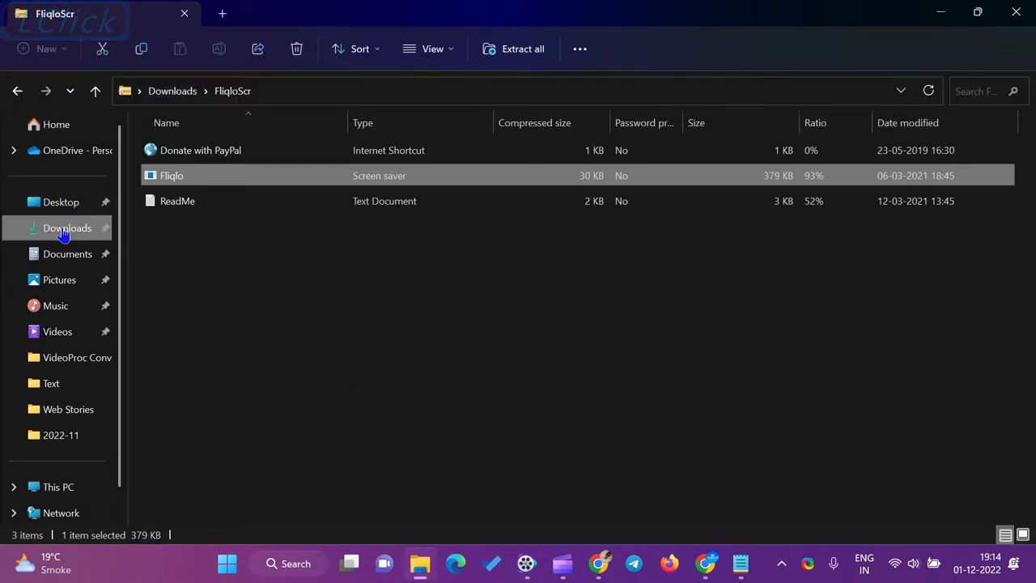
pyautogui.click(94, 90)
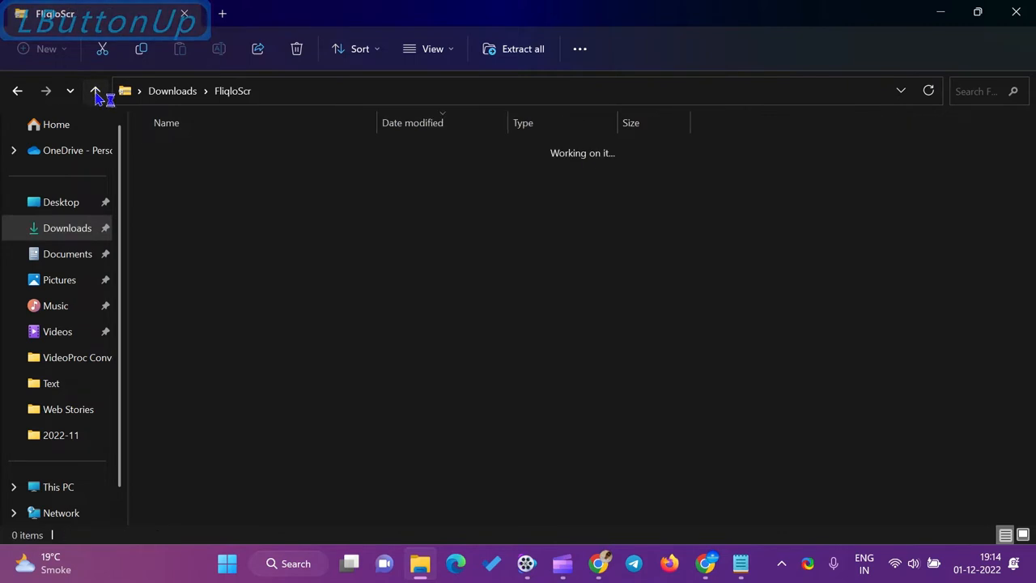
pyautogui.click(94, 90)
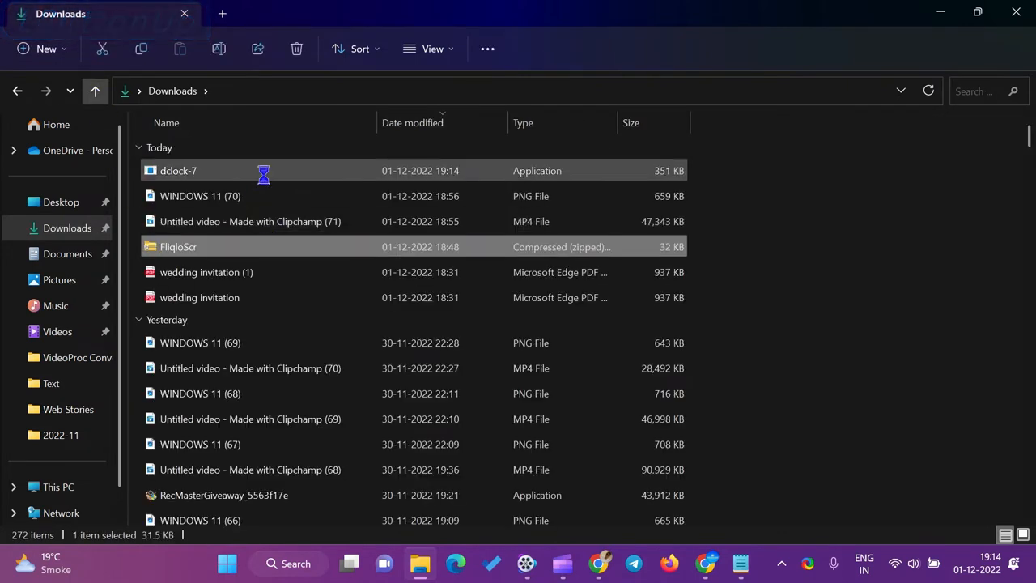
pyautogui.doubleClick(179, 172)
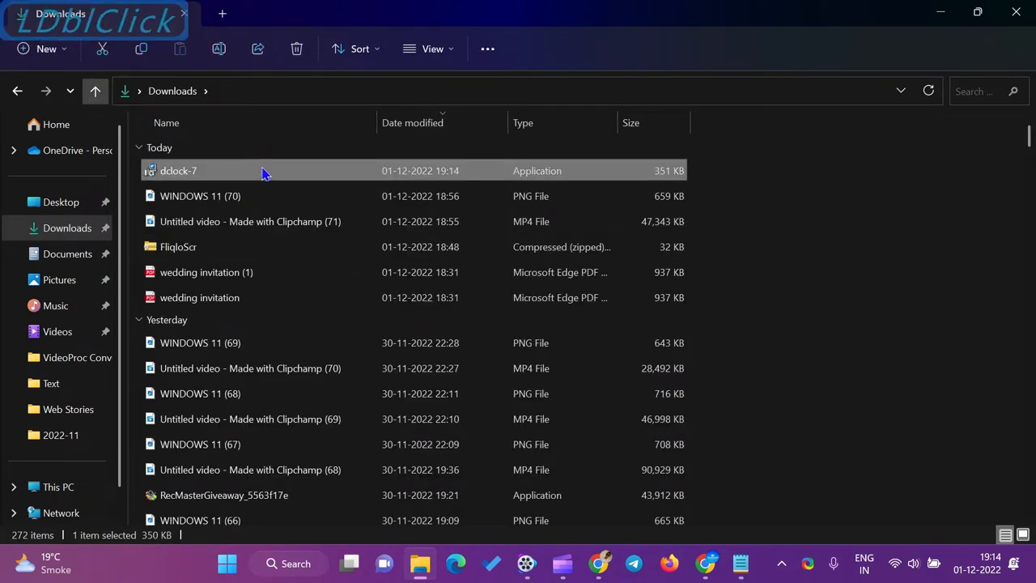
pyautogui.doubleClick(178, 170)
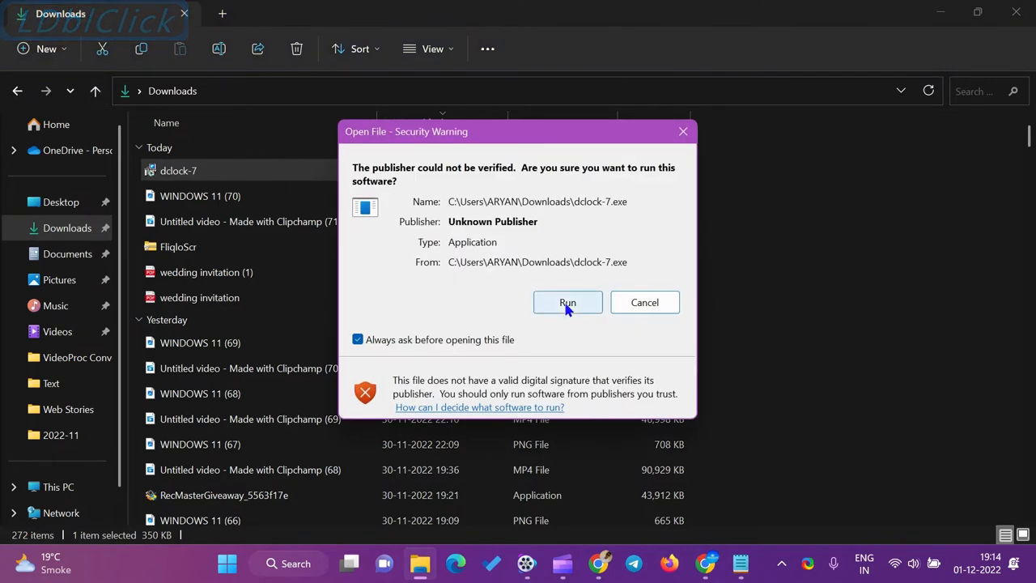
pyautogui.click(566, 302)
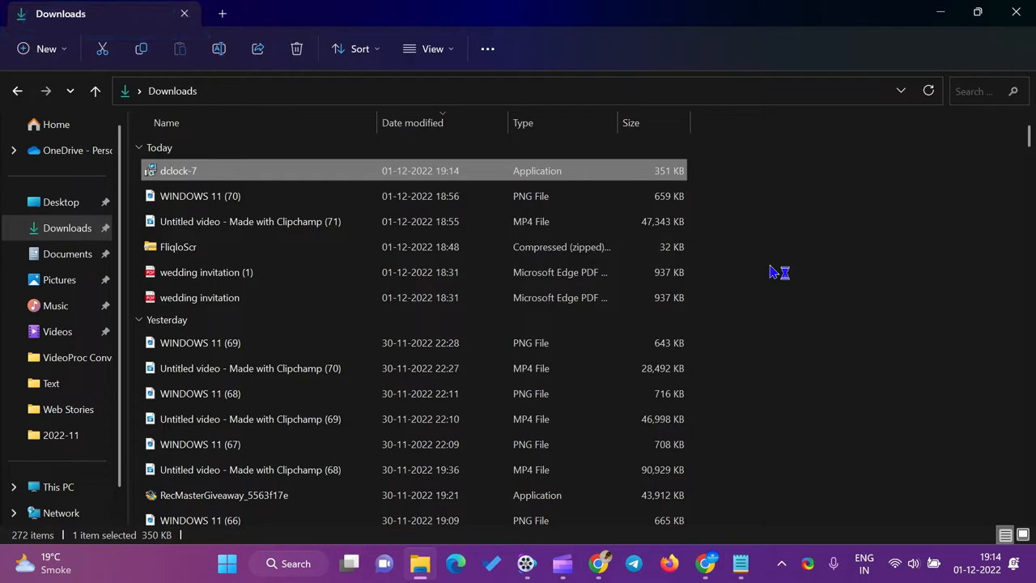
# Install Digital Clock 7 into C:\Program Files (x86)\Digital Clock-7 with the Style-7 Start Menu folder.
pyautogui.doubleClick(178, 170)
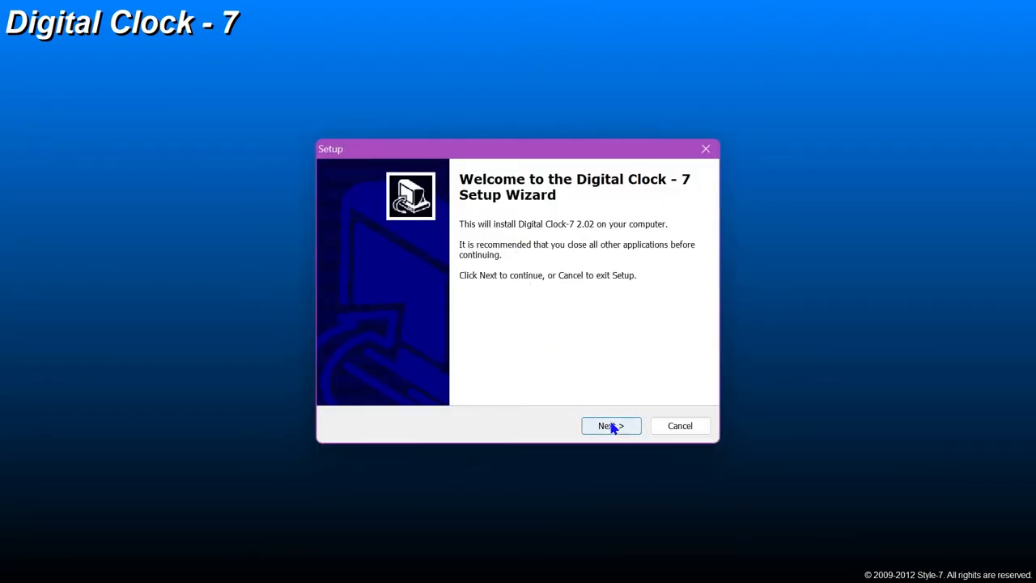
pyautogui.click(610, 426)
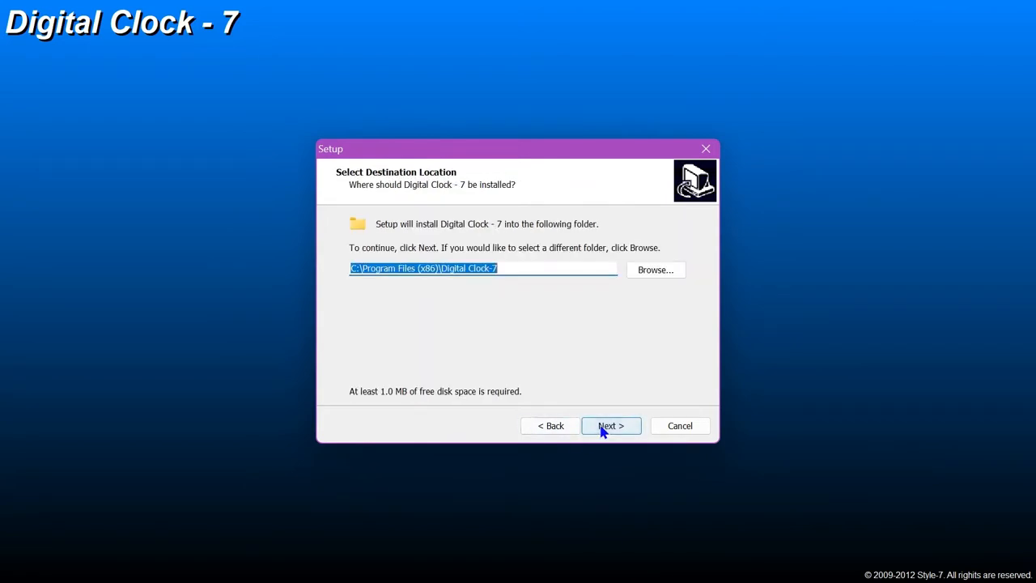
pyautogui.click(610, 426)
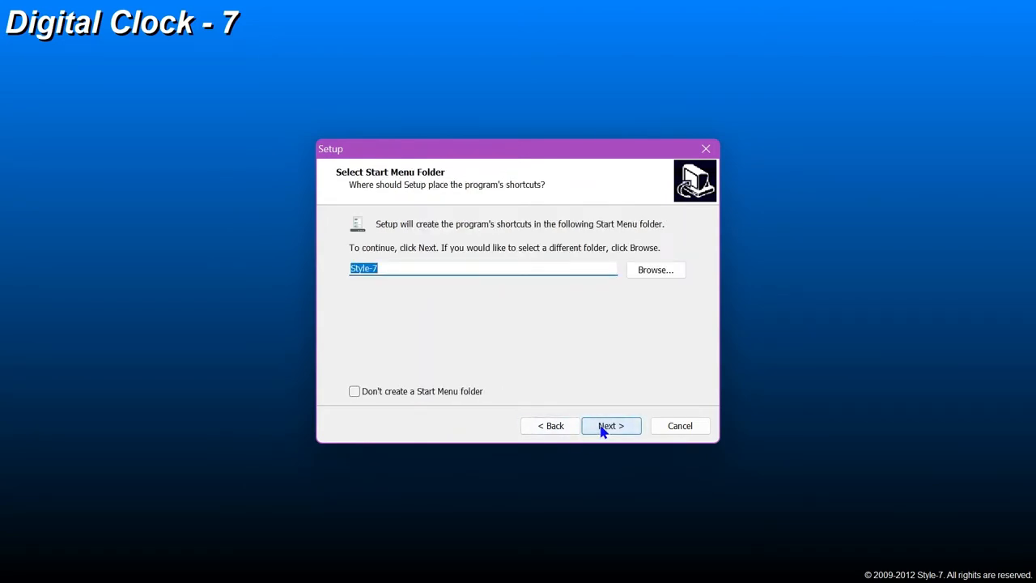
pyautogui.click(610, 425)
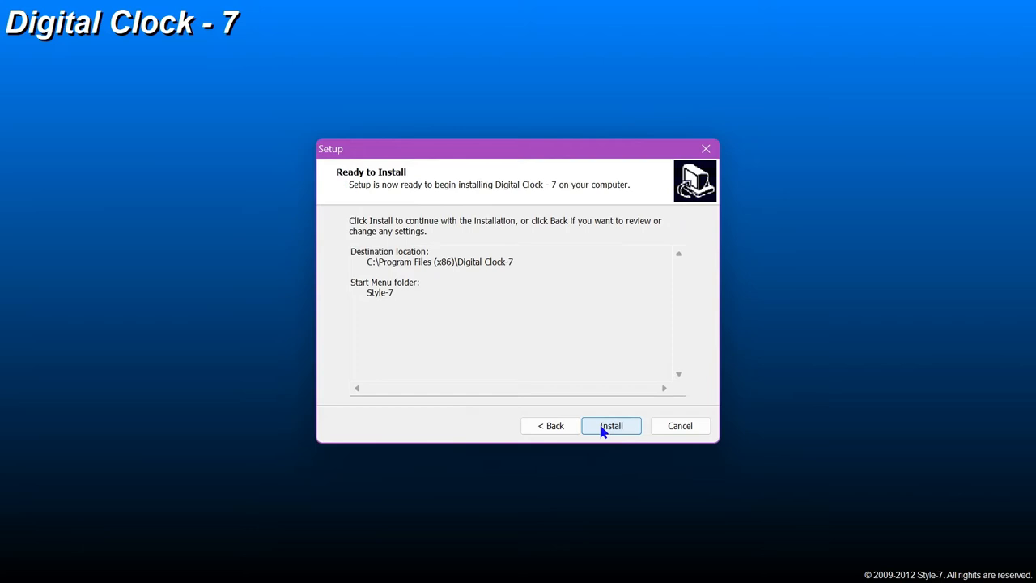
pyautogui.click(610, 424)
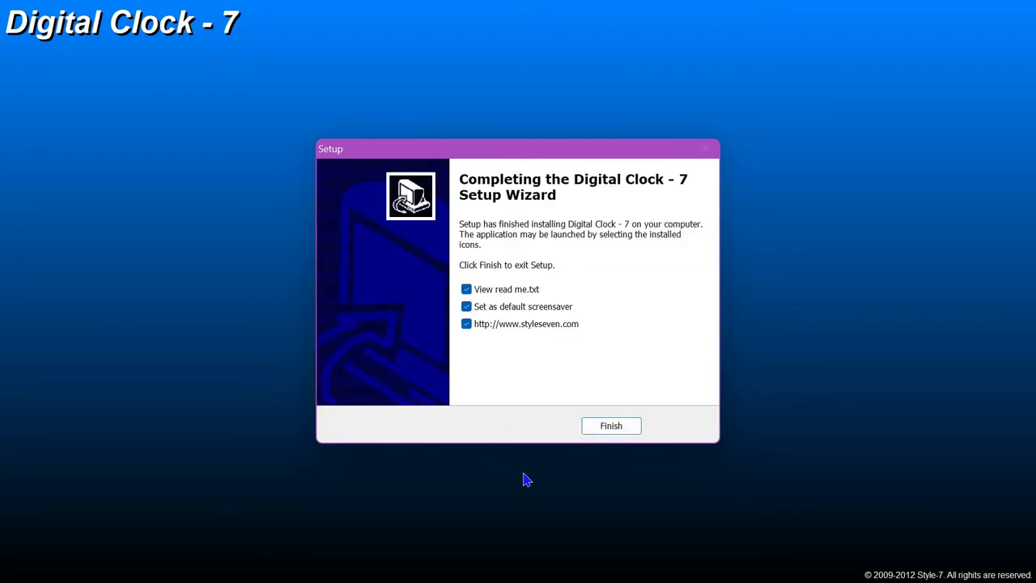
pyautogui.moveTo(616, 322)
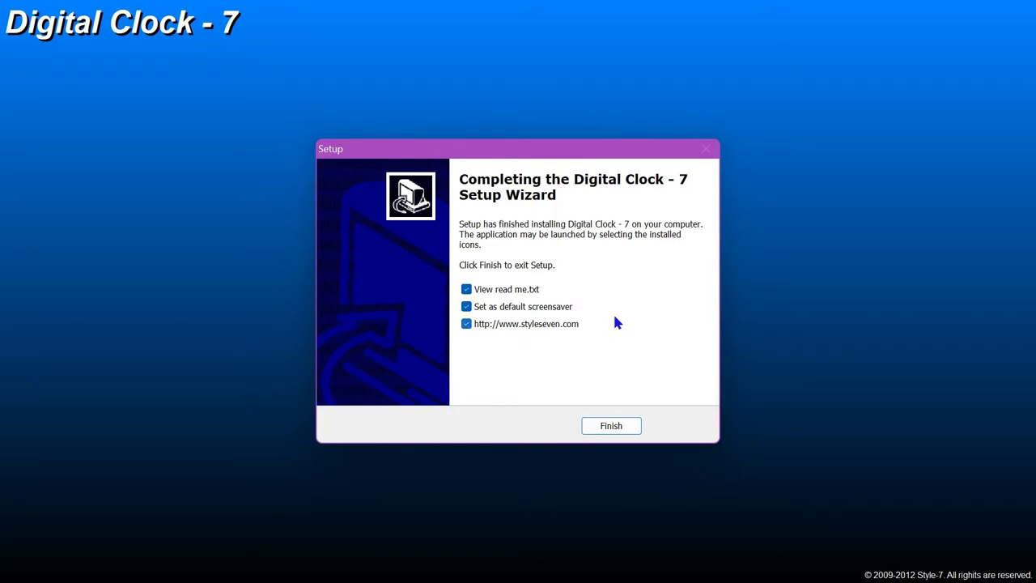
# Finish setup with 'View read me.txt' and 'Set as default screensaver' unchecked, keeping the website link.
pyautogui.click(466, 288)
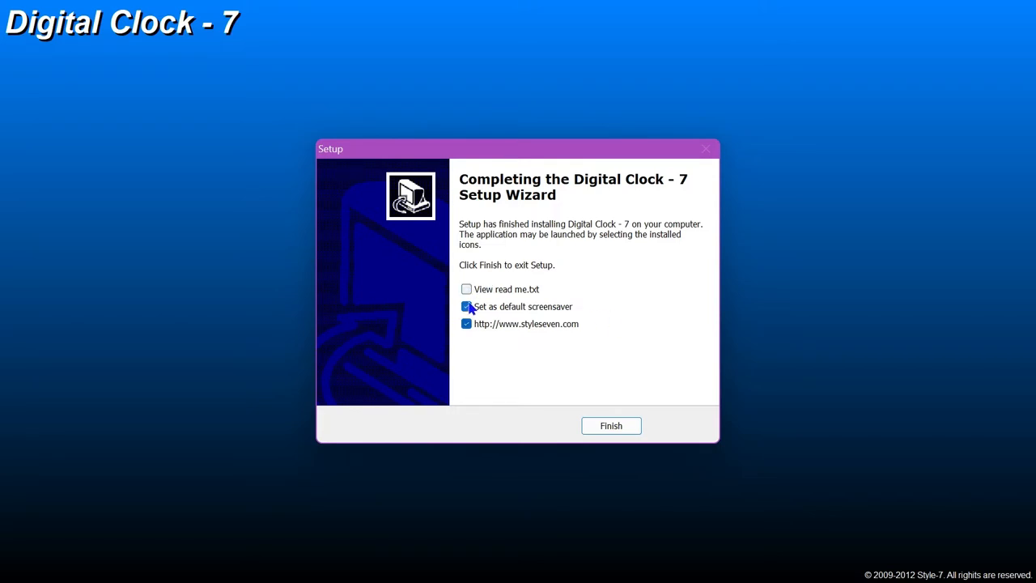
pyautogui.click(466, 306)
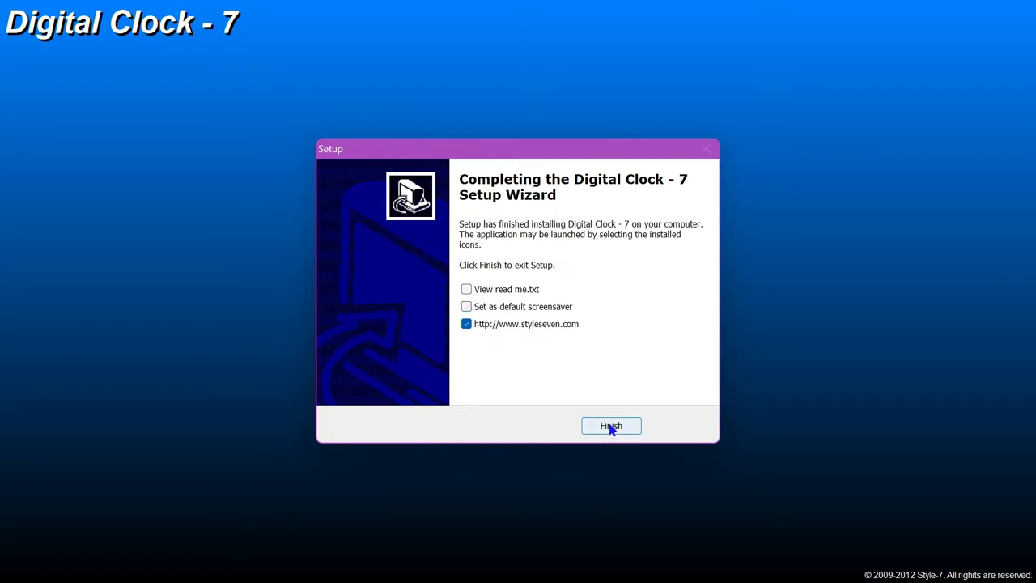
pyautogui.click(612, 425)
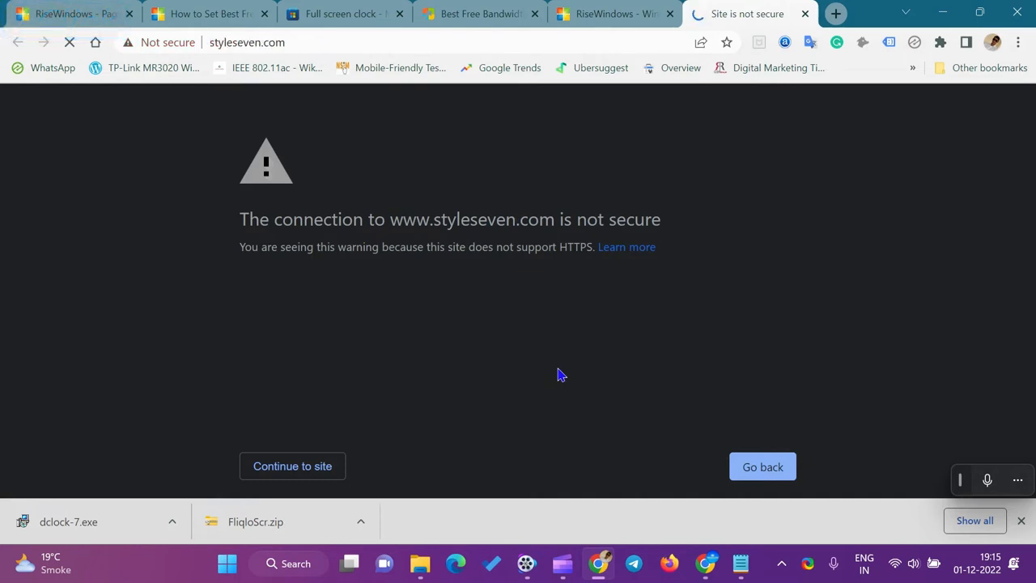
# Continue to styleseven.com past Chrome's not-secure warning.
pyautogui.click(292, 466)
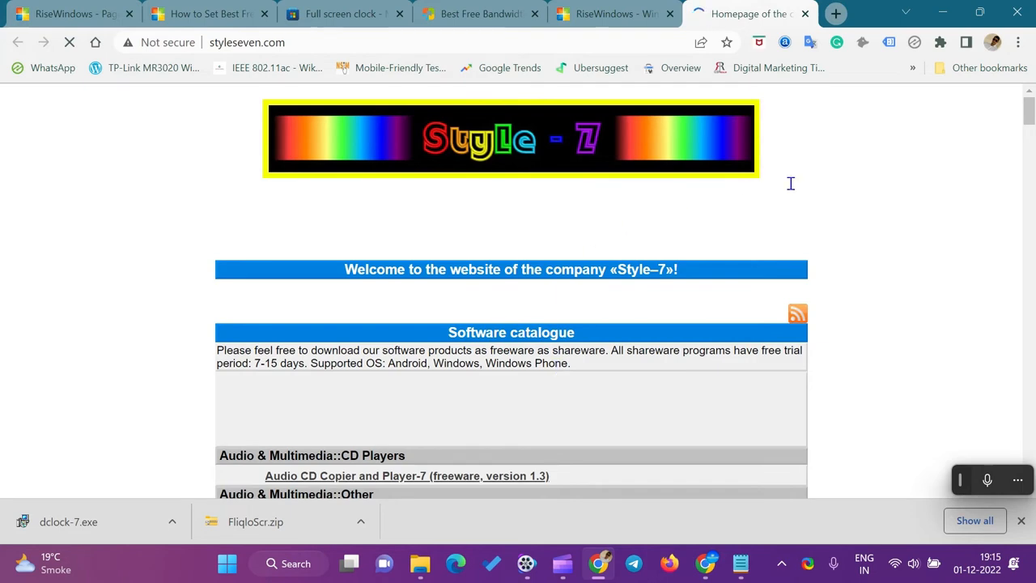